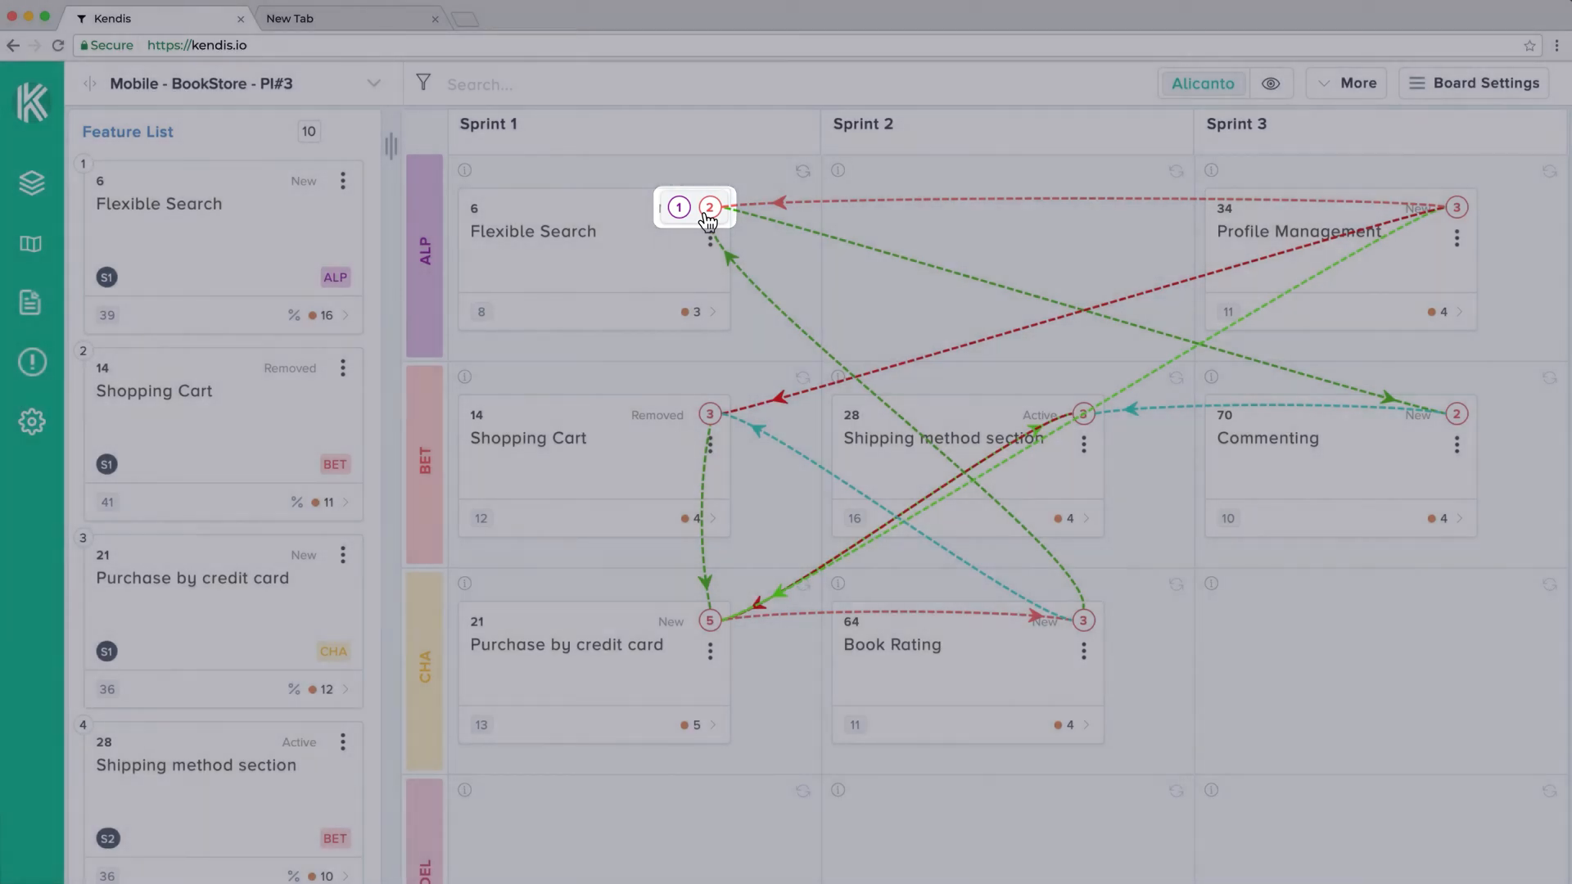
Expand the Flexible Search feature card to reveal its stories and dependency lines.
left_click(678, 208)
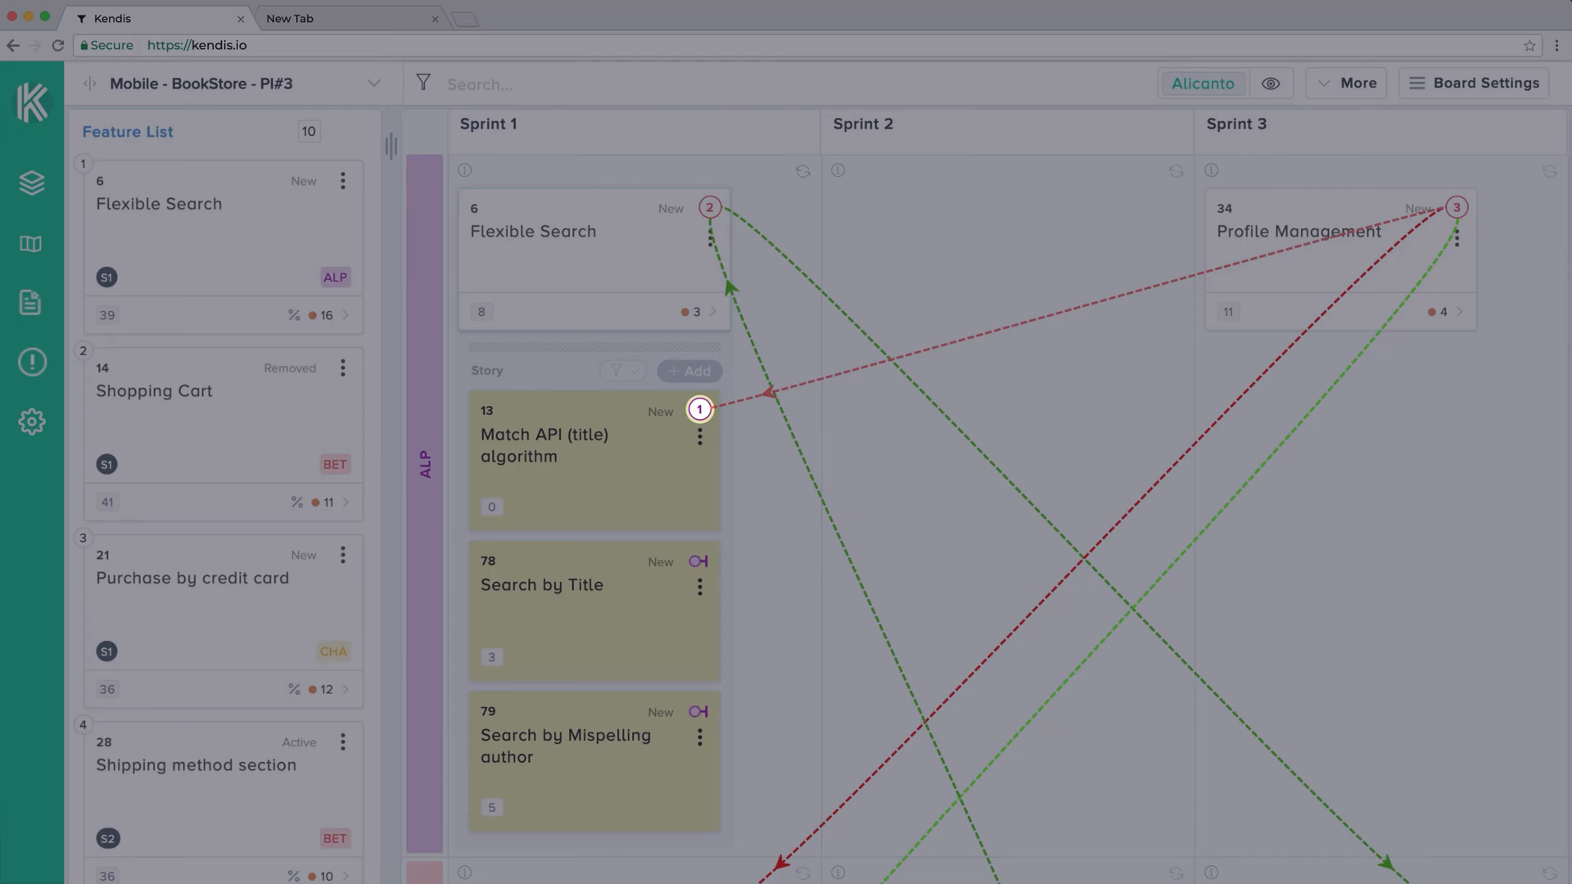
mouse_move(721, 320)
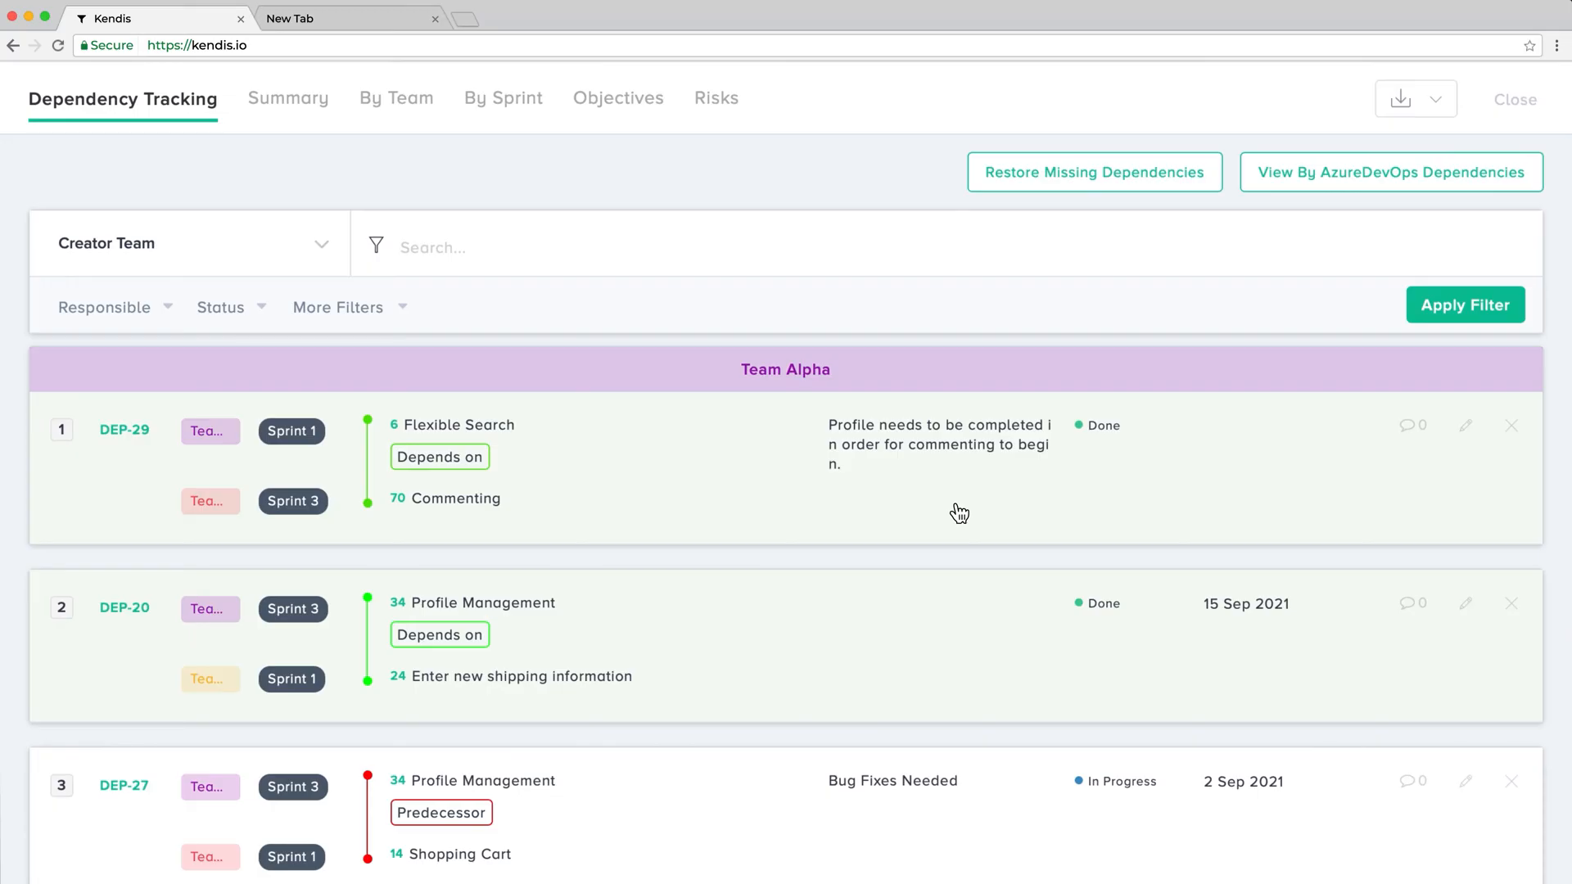
mouse_move(959, 512)
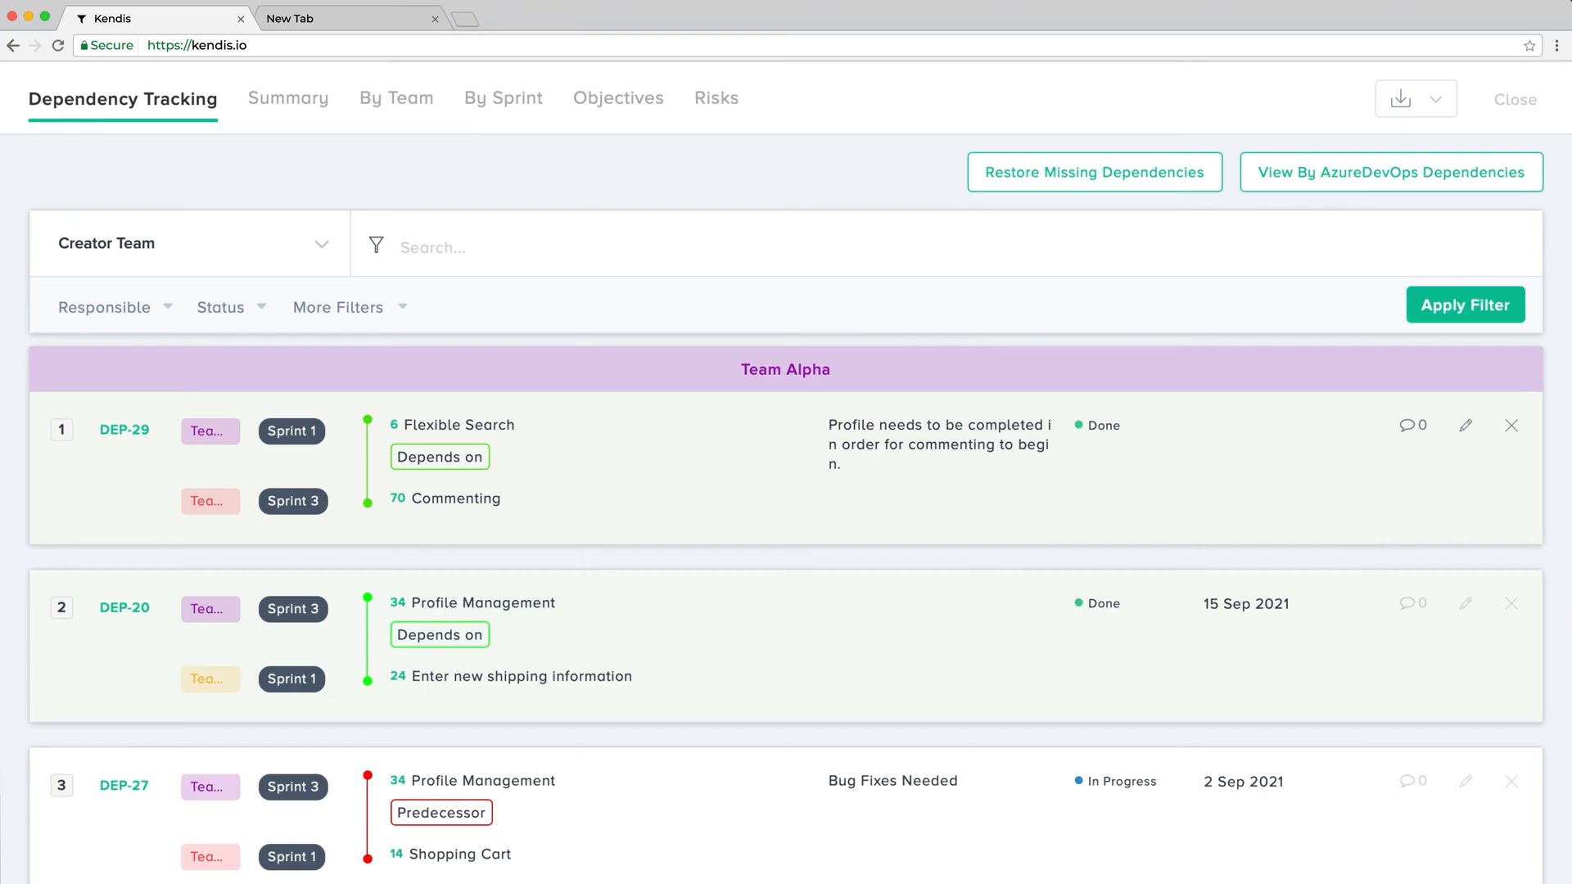
mouse_move(398, 308)
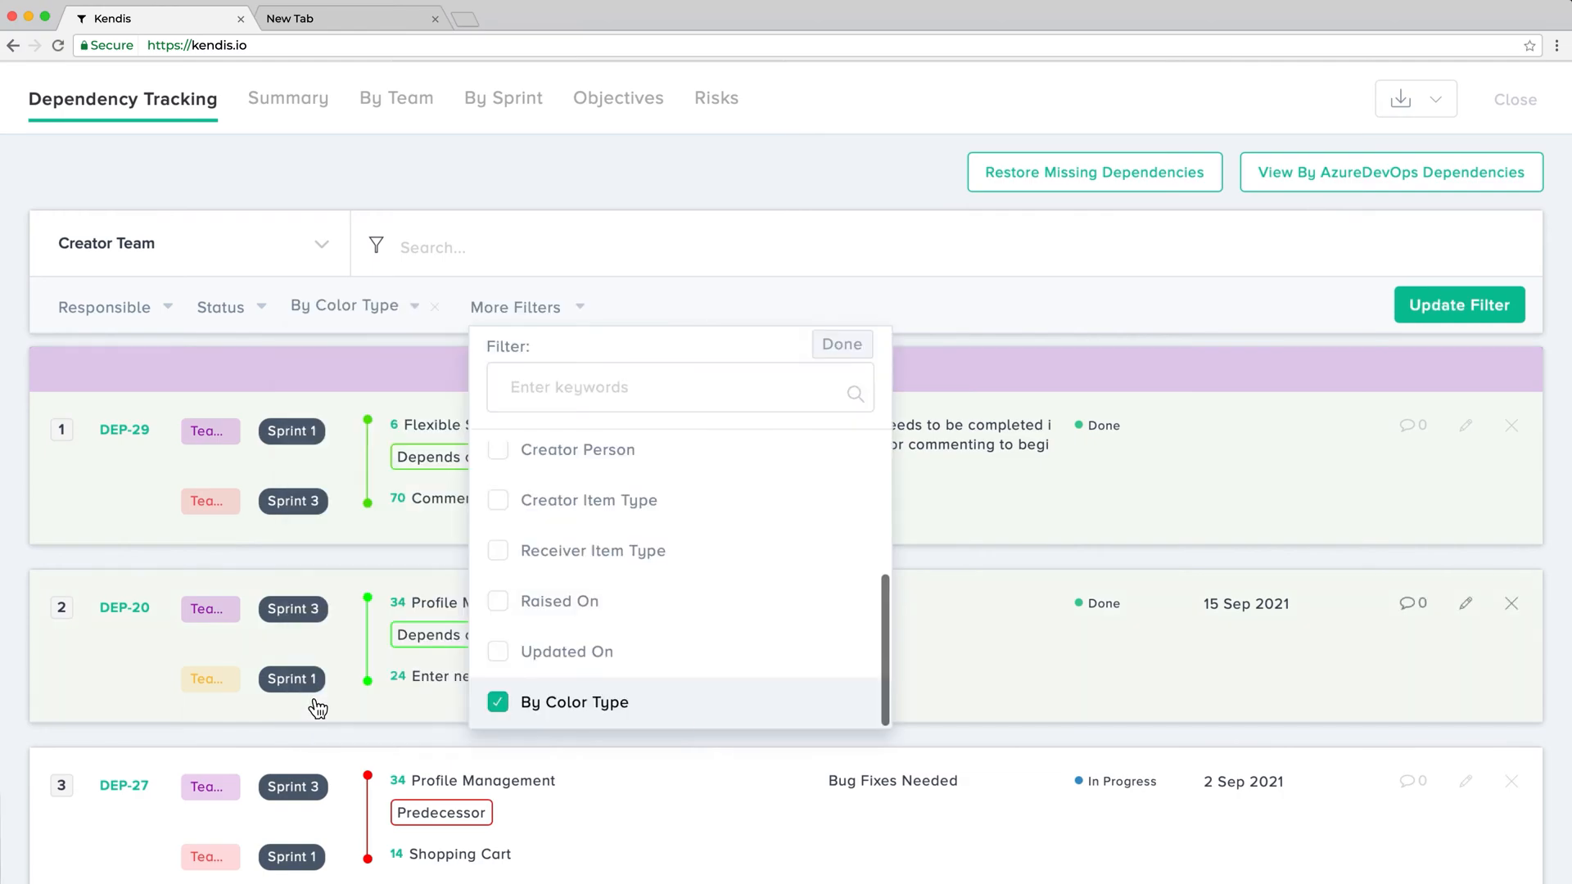
Apply a By Color Type filter keeping only Resolved (green) dependencies.
left_click(842, 344)
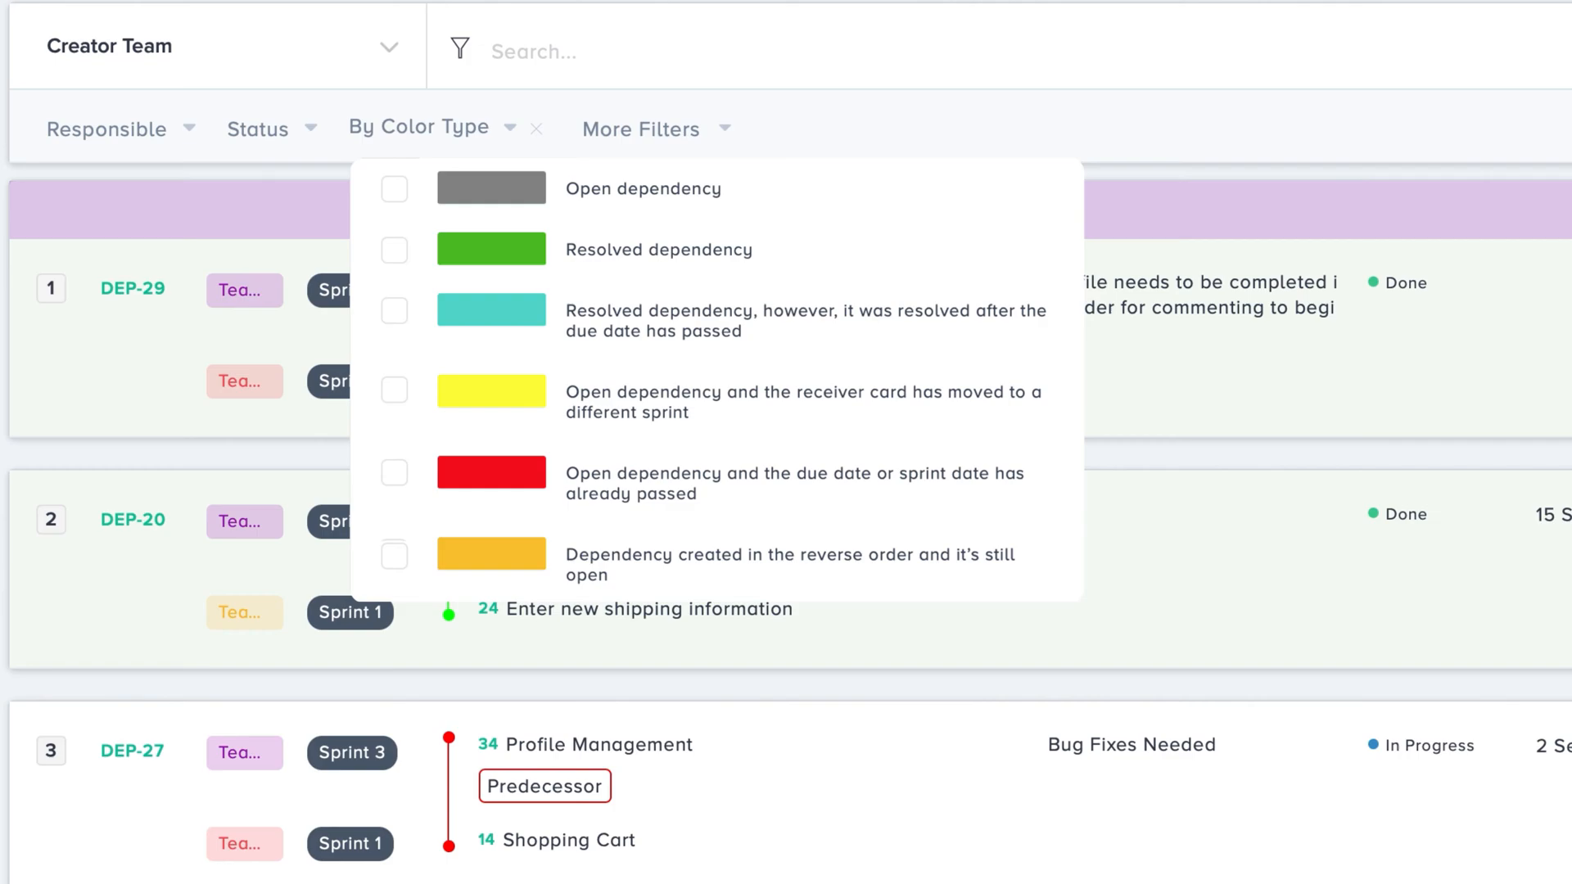
scroll("up", 3)
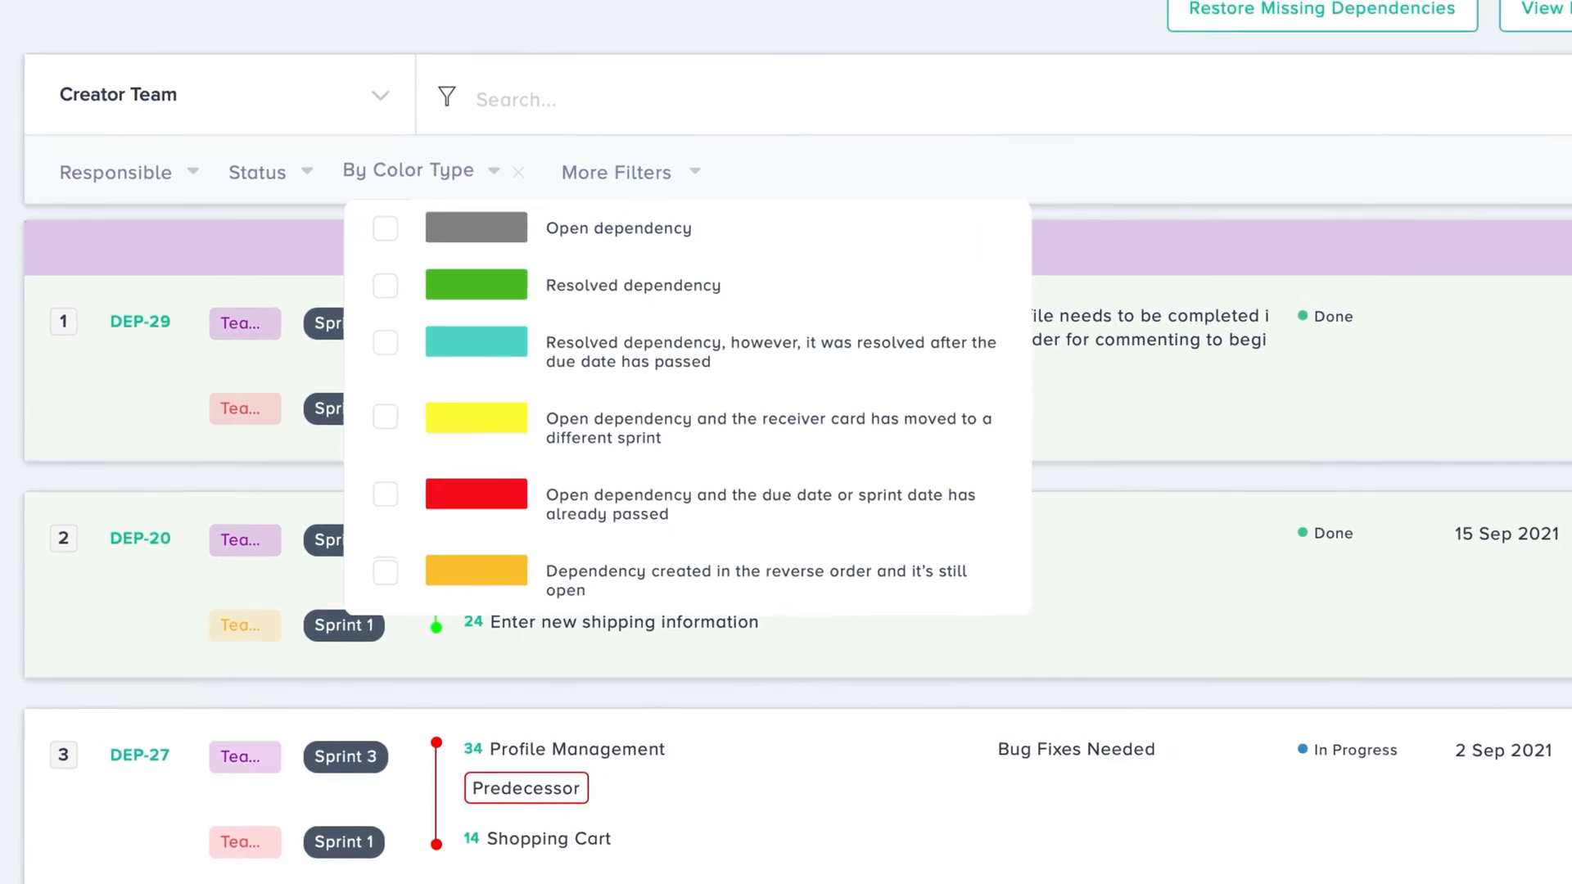
left_click(325, 417)
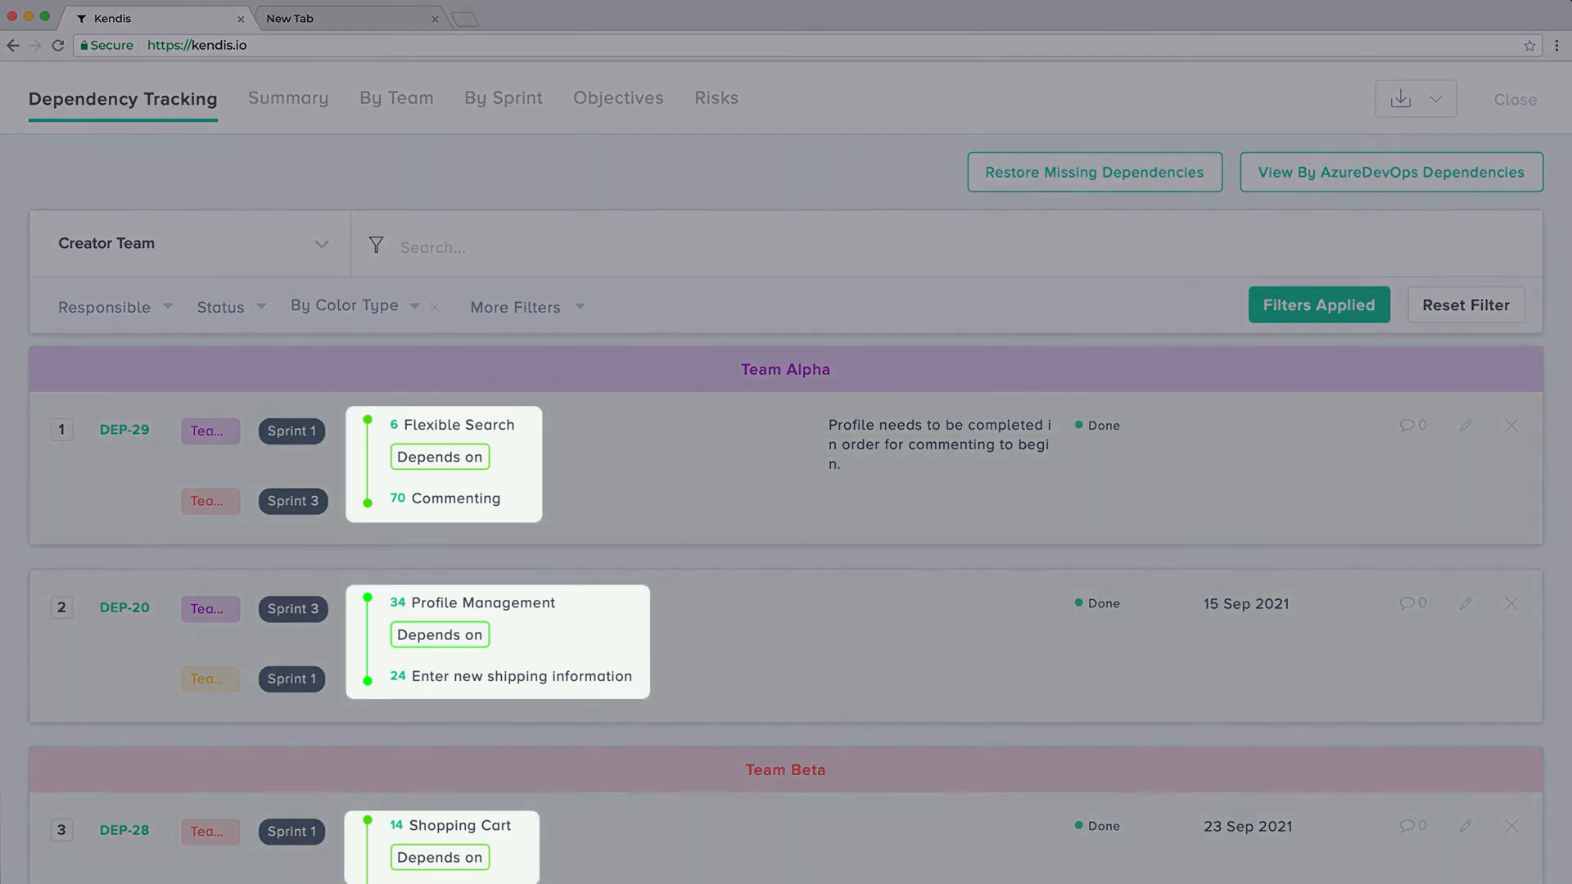
Switch to the AzureDevOps Dependencies view listing From, Link Type and To columns.
type("purchas")
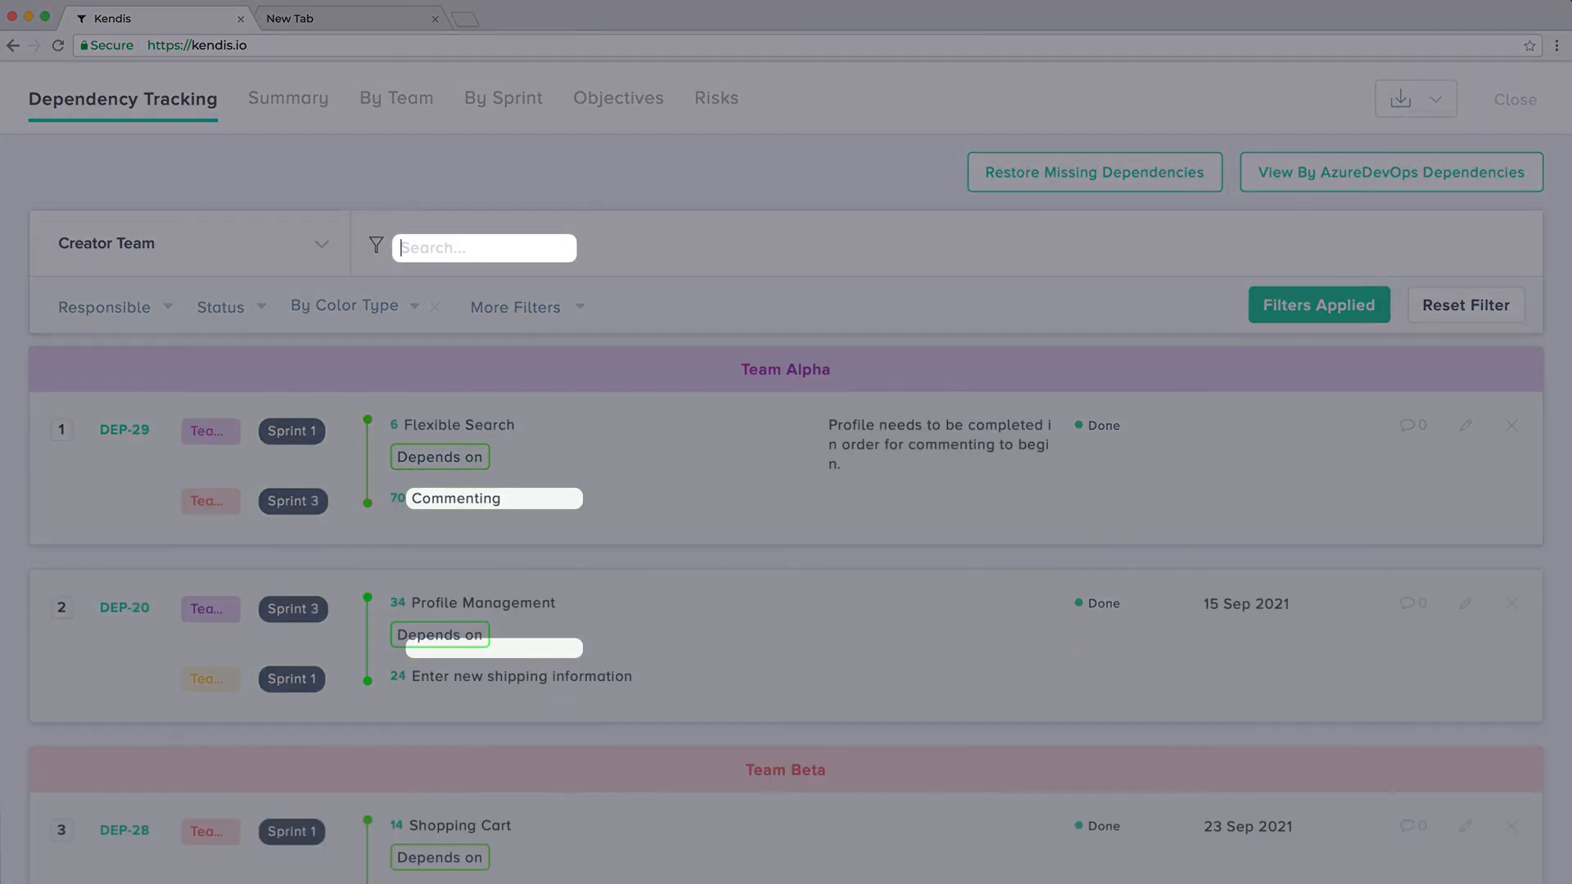
type("21")
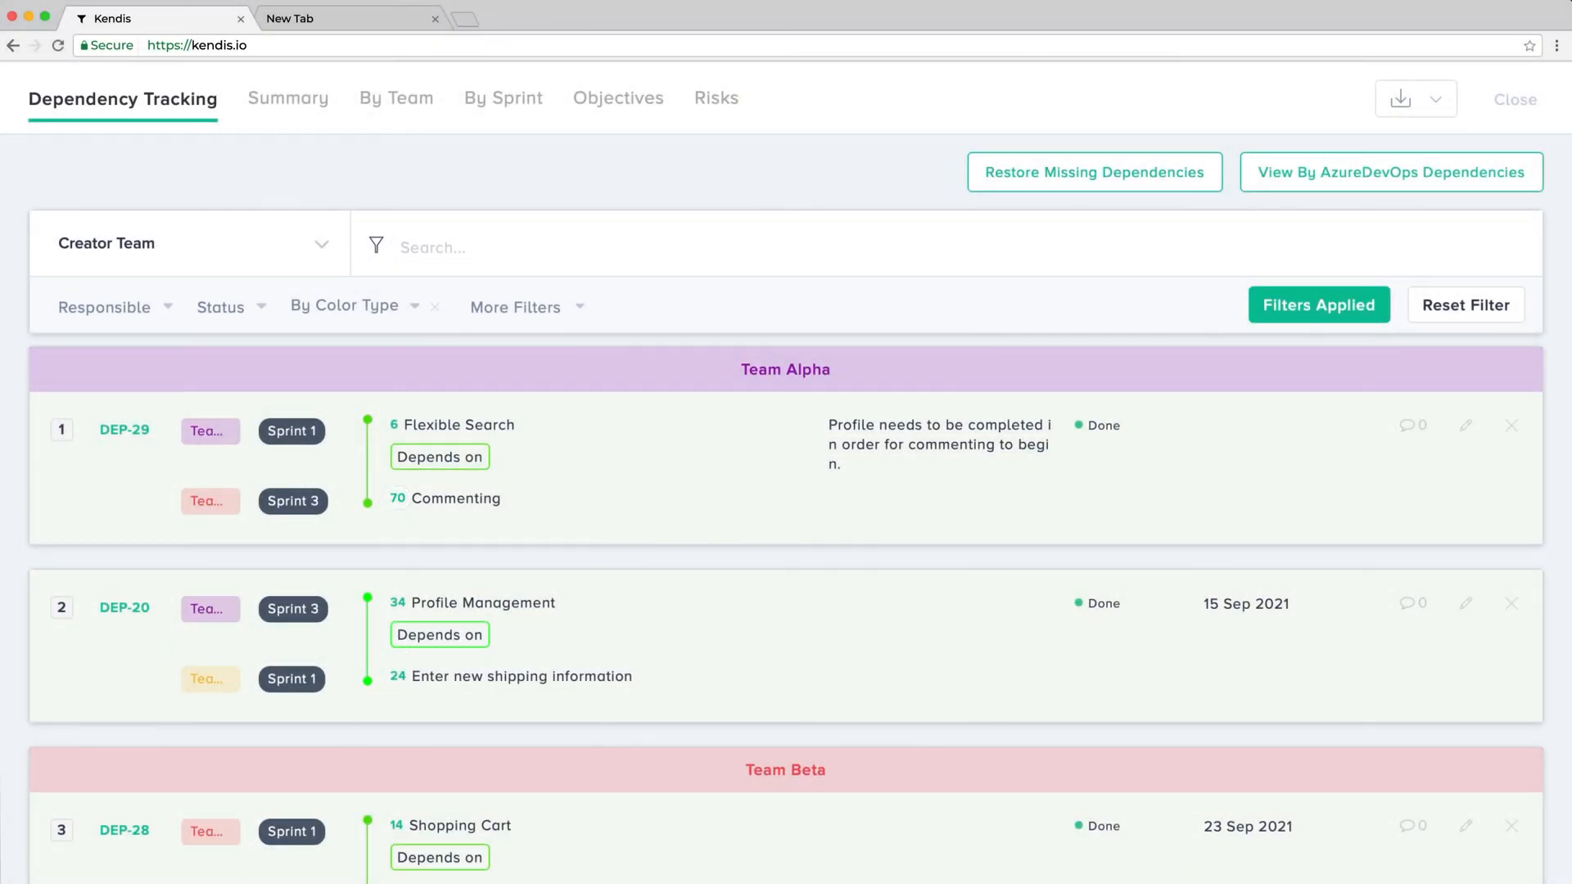
left_click(1390, 172)
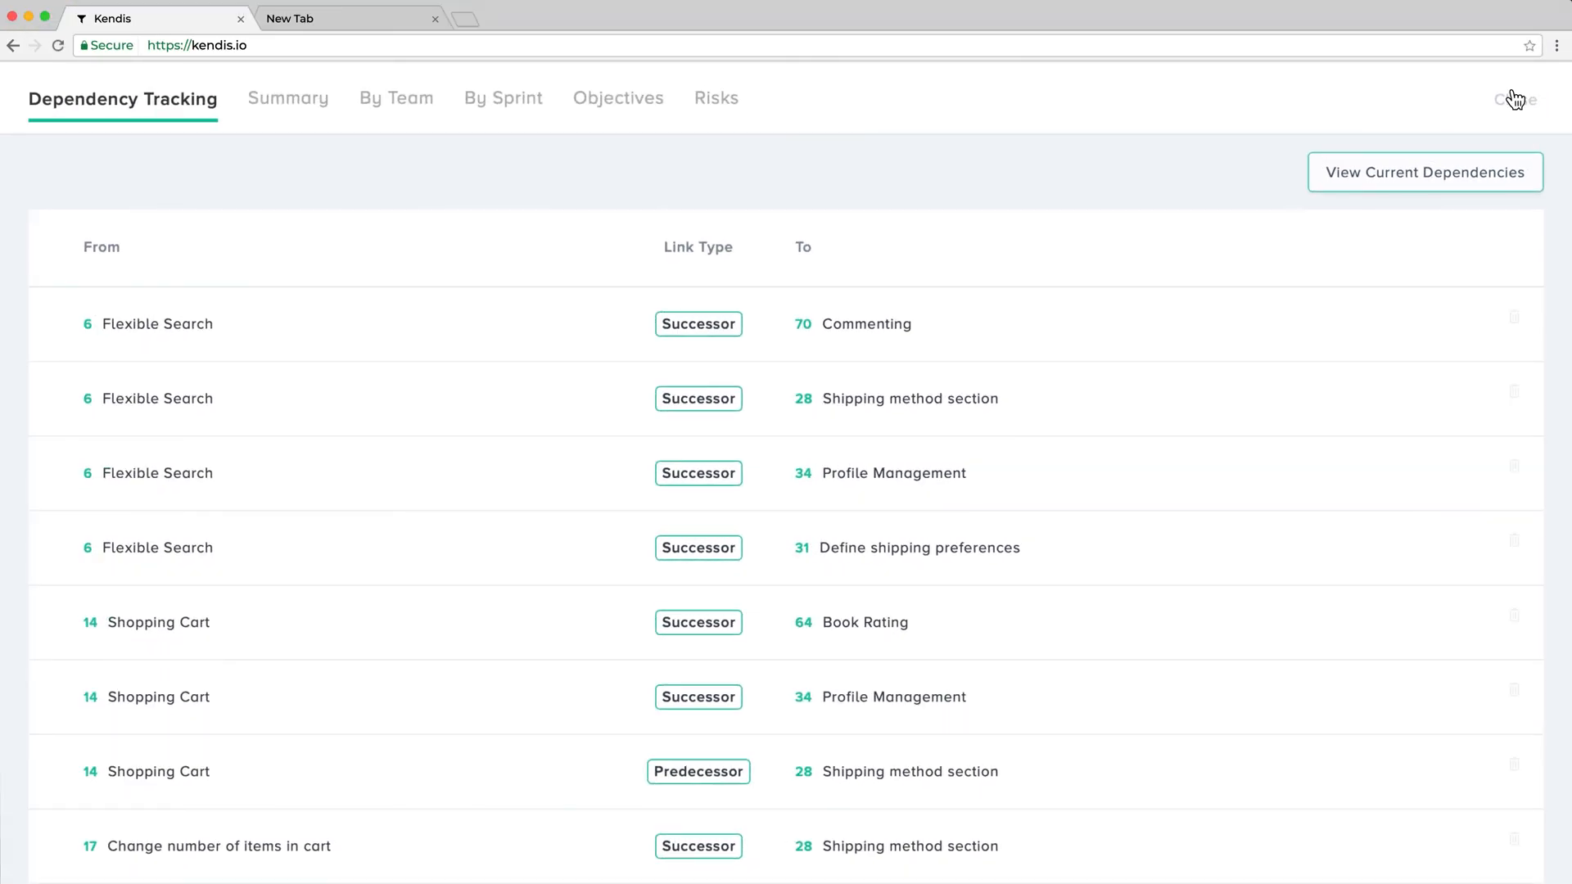
Return to the board and remove the Match API story from Sprint 1.
left_click(1423, 172)
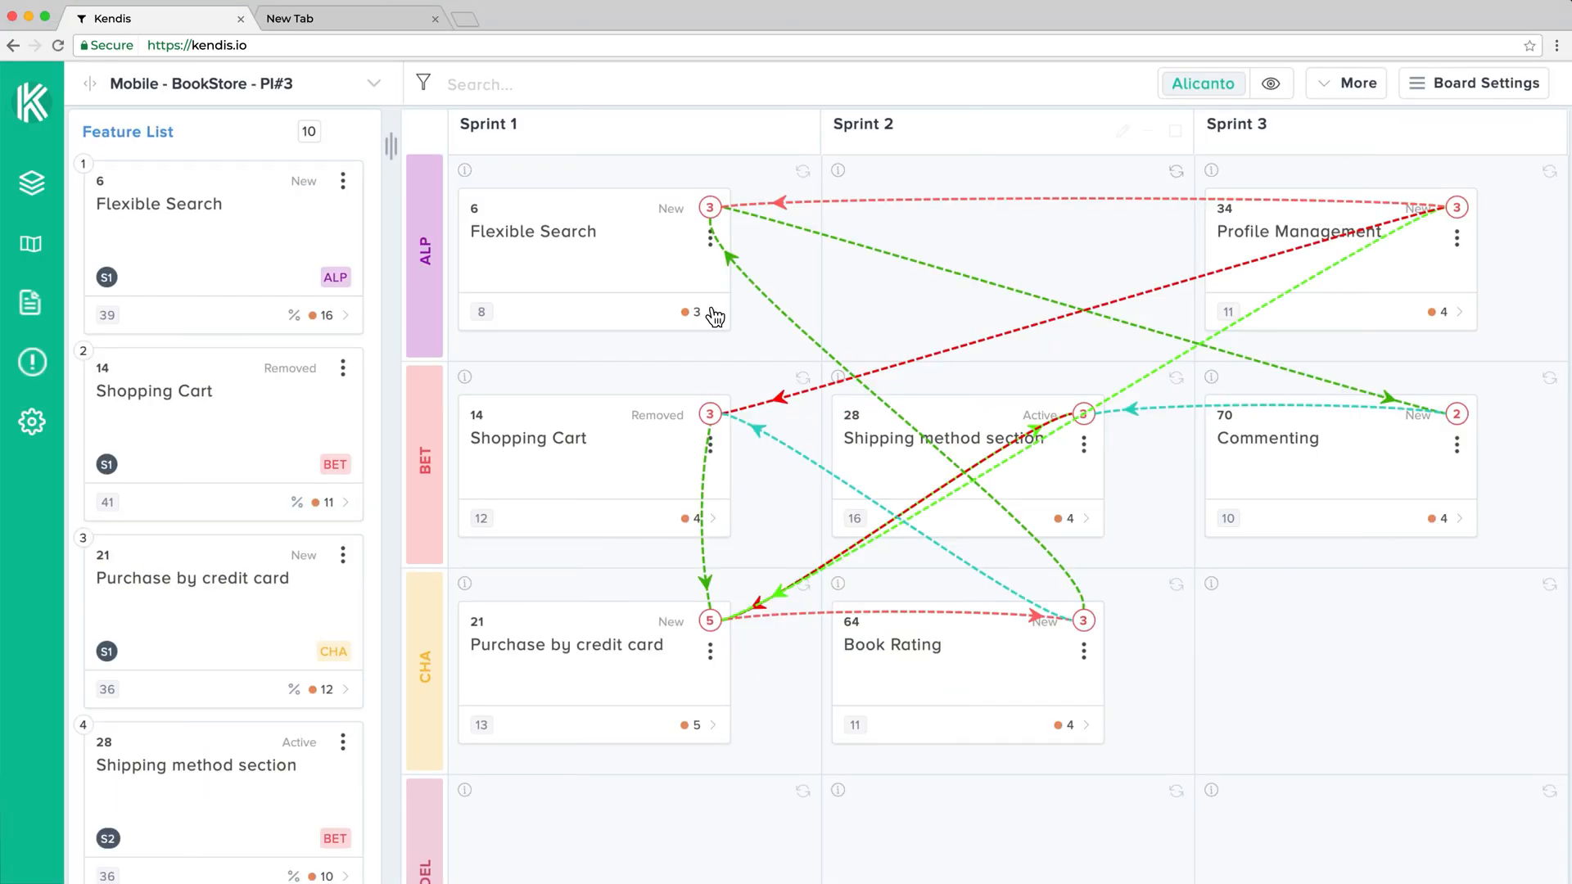
left_click(700, 435)
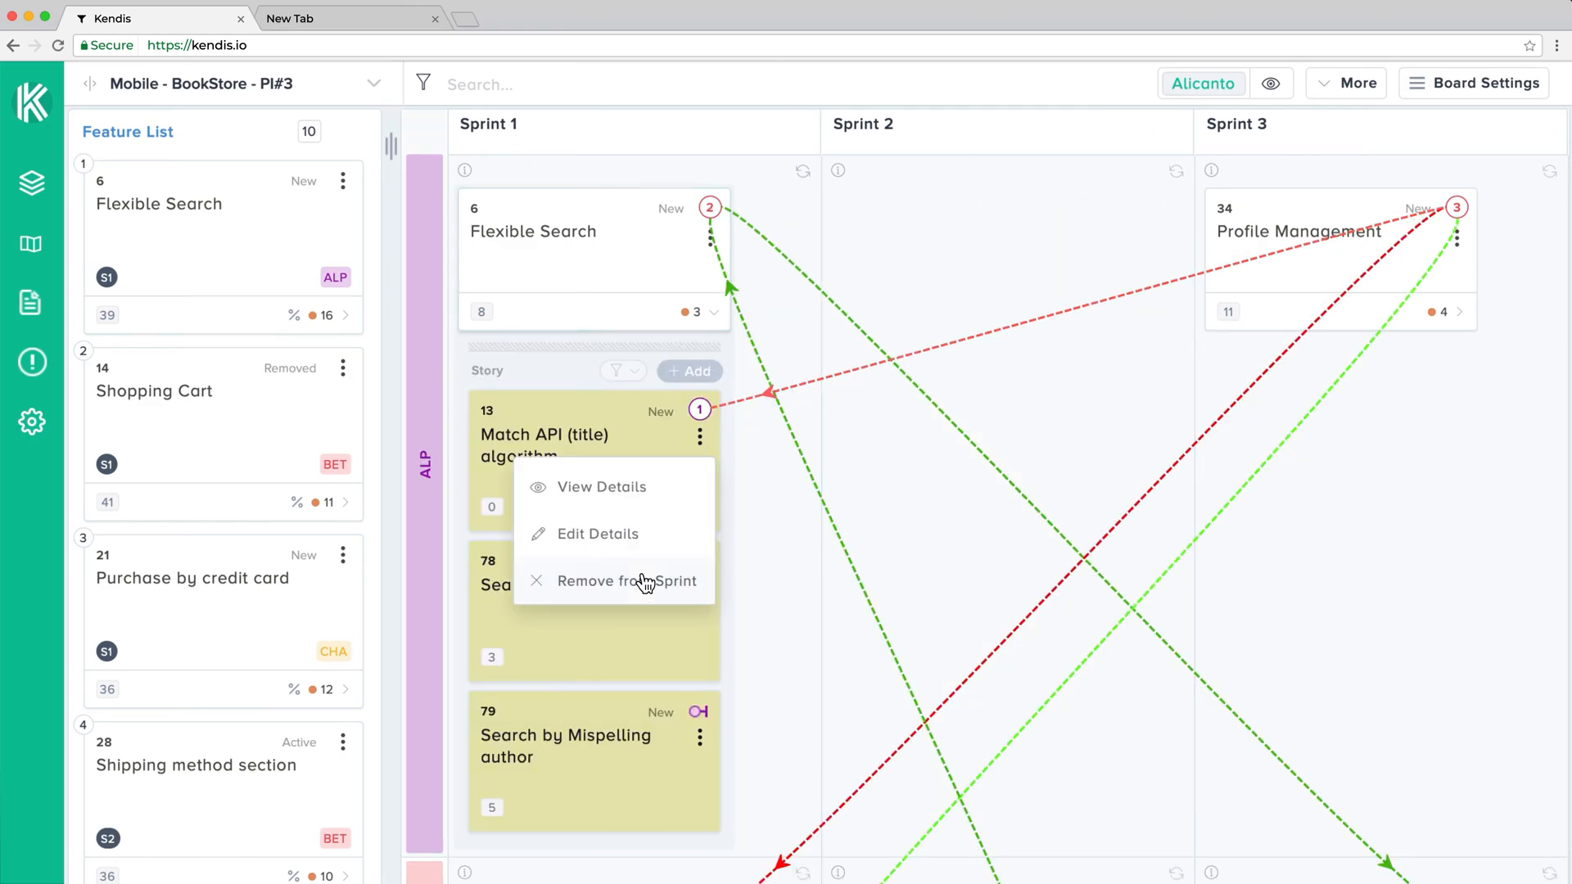
left_click(627, 581)
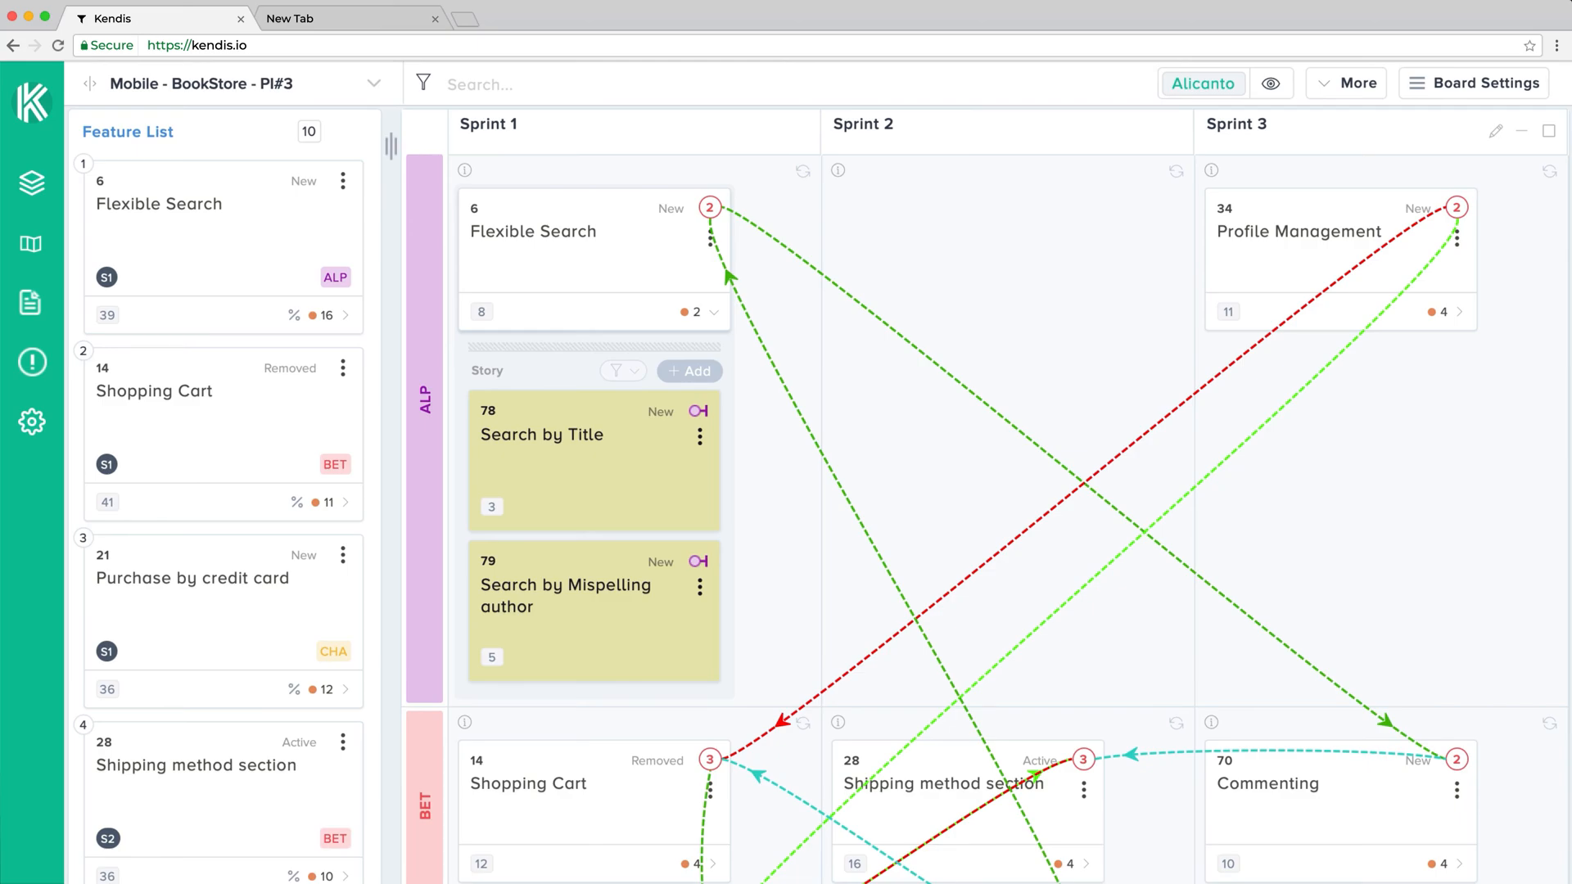
mouse_move(1343, 84)
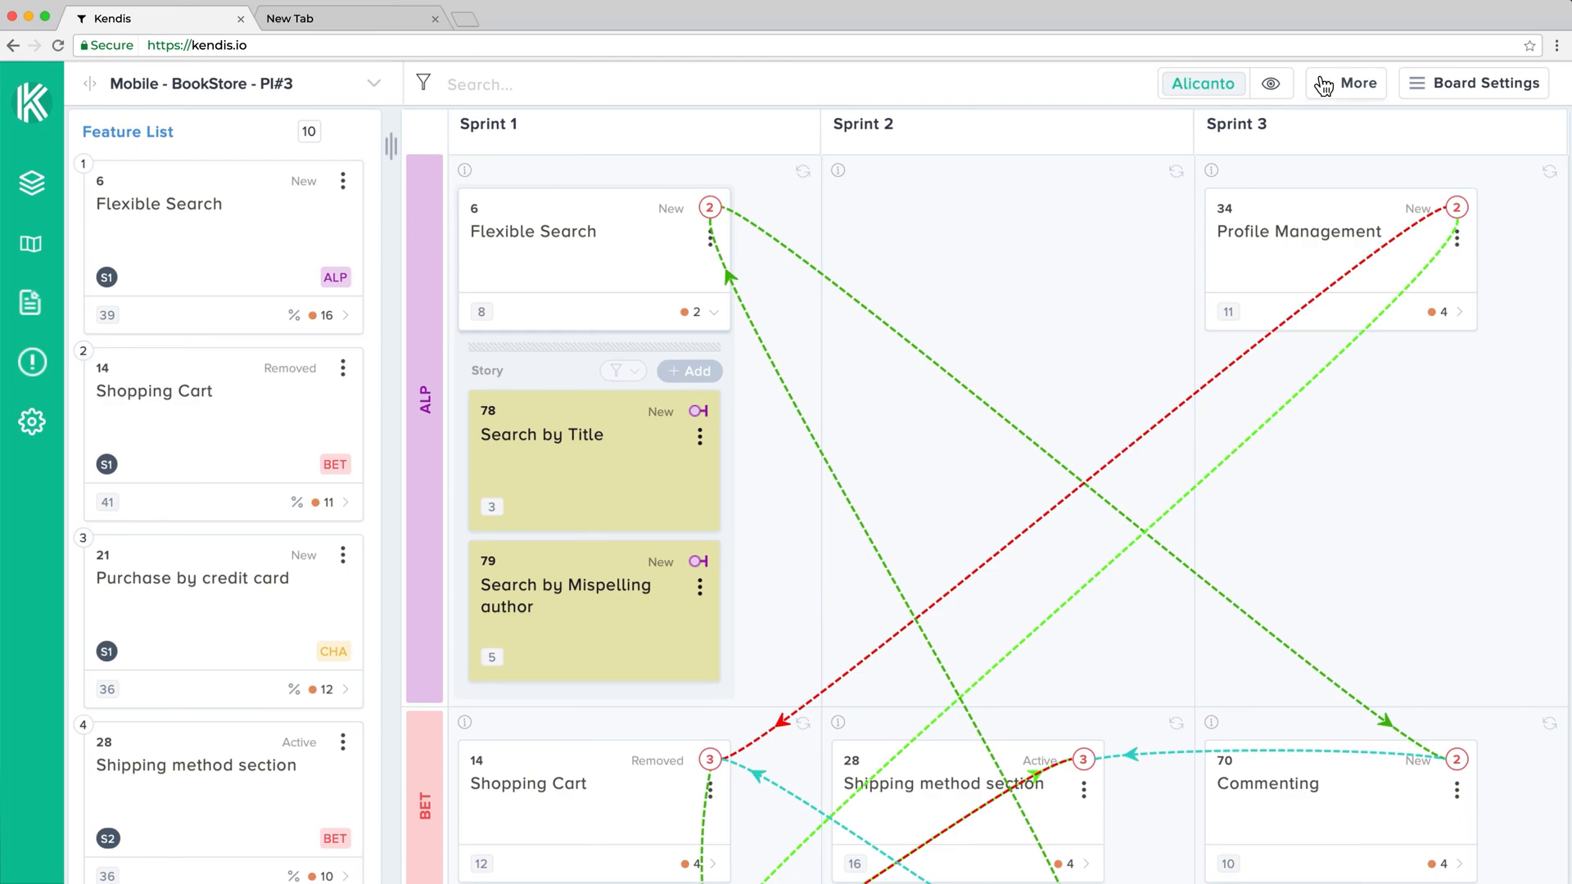
Restore the missing DEP-15 Create User Profile dependency from Dependency Tracking.
left_click(1357, 84)
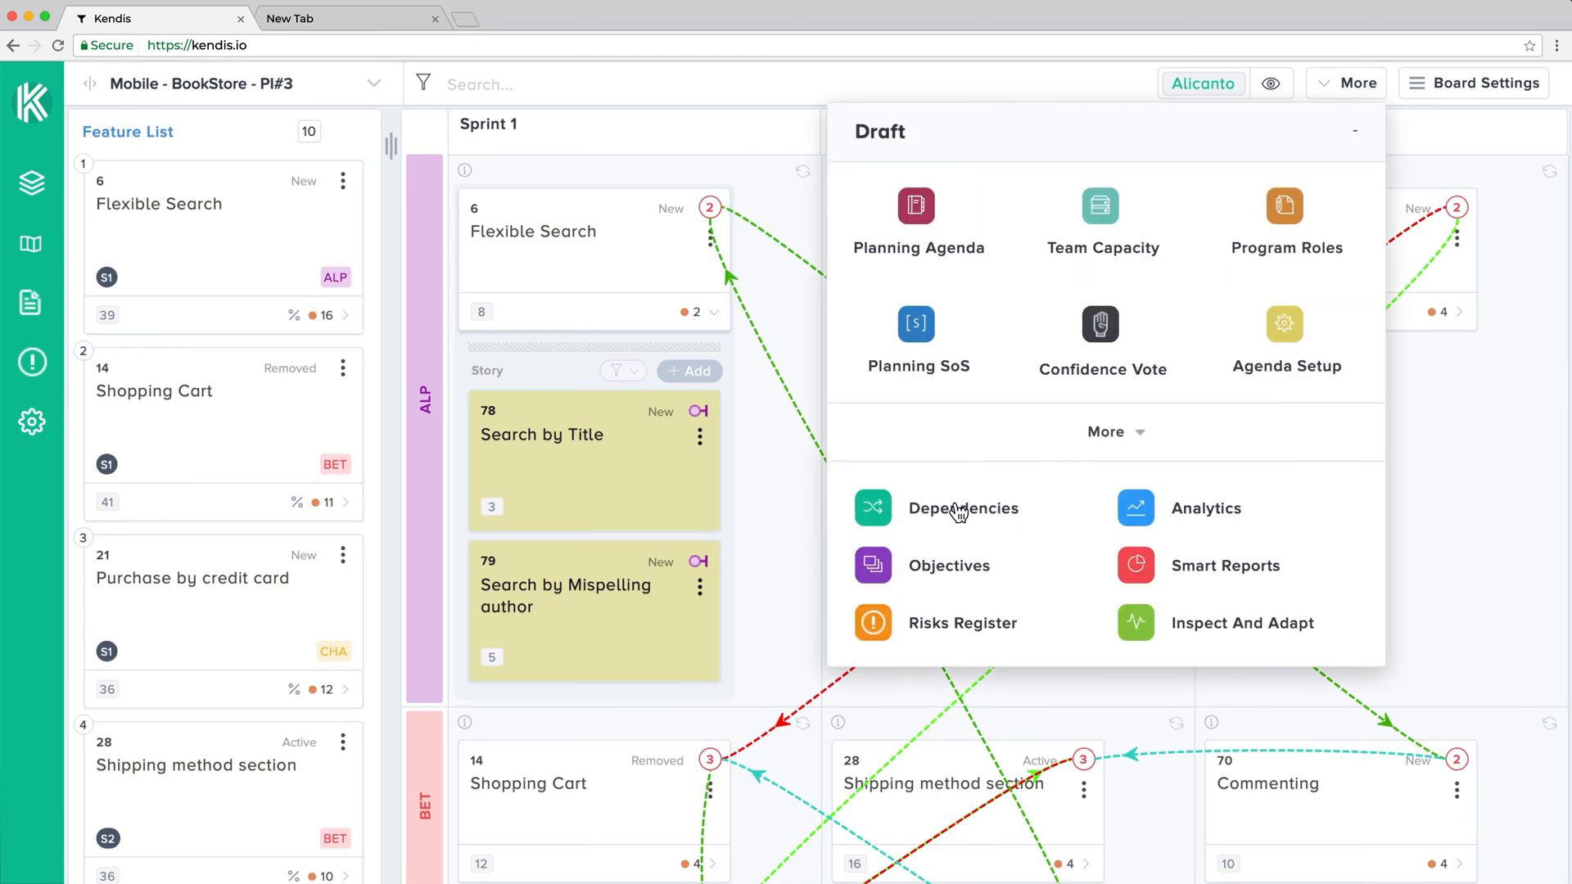
left_click(963, 507)
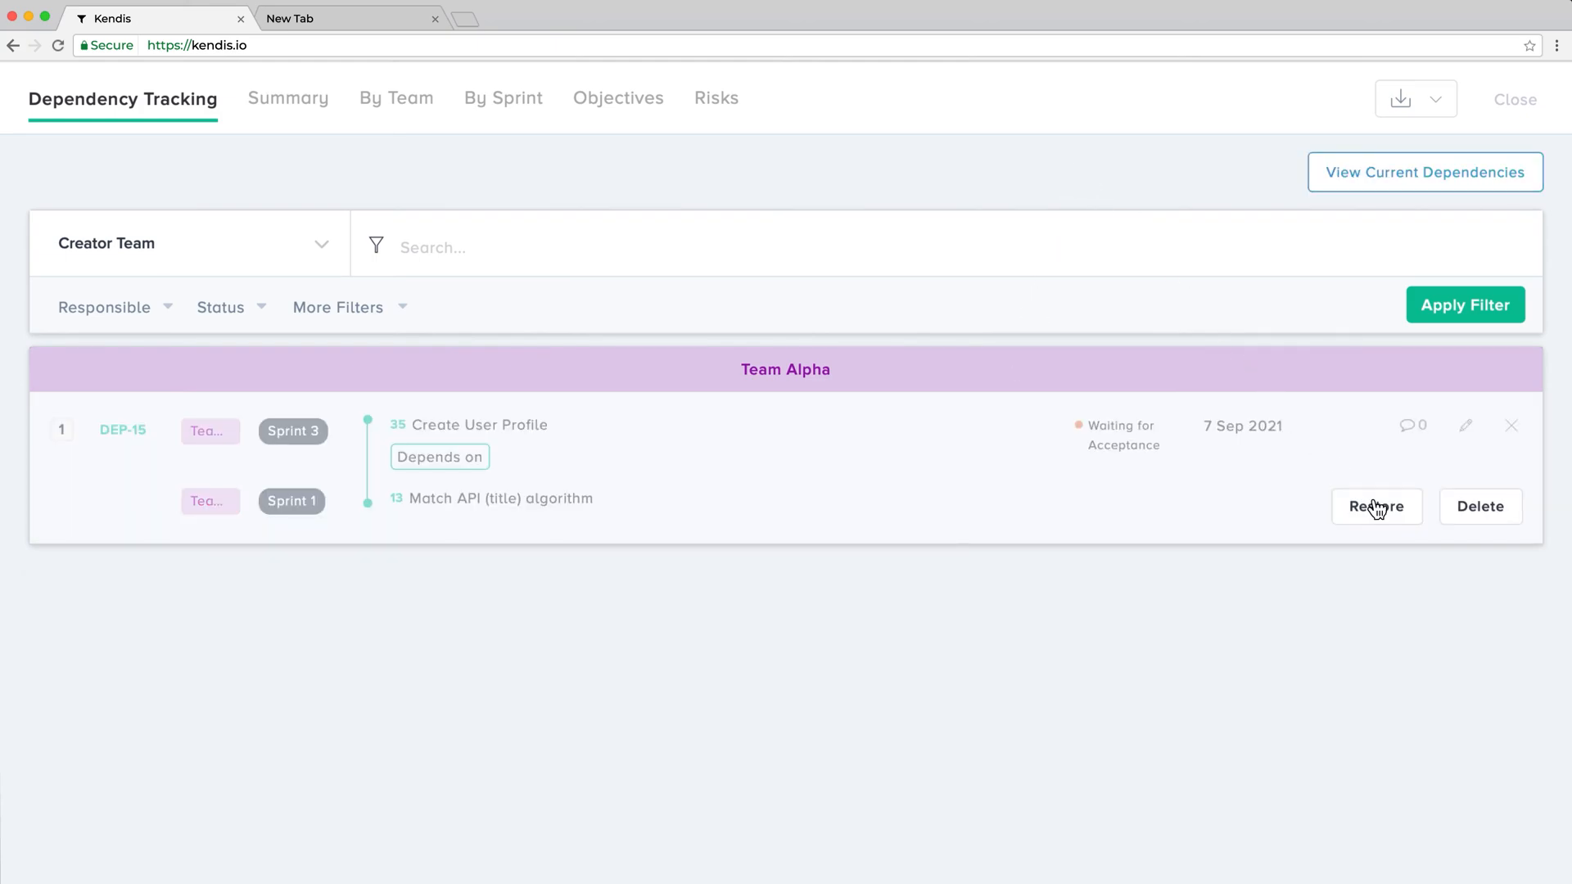
left_click(1376, 506)
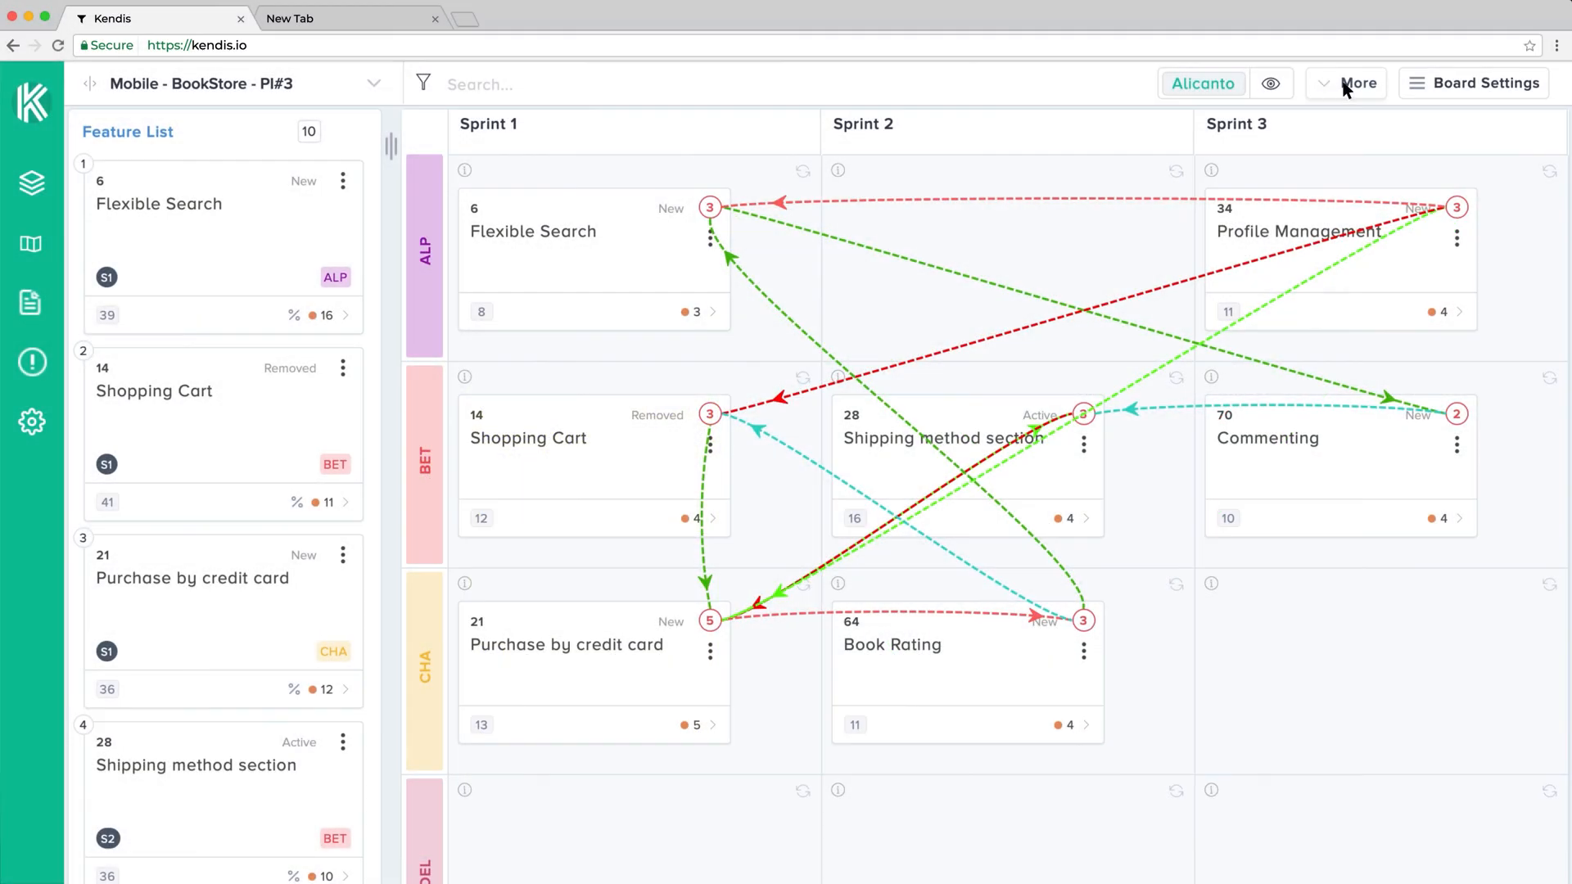
Reopen the Dependency Tracking list from the More planning modules menu.
left_click(1359, 84)
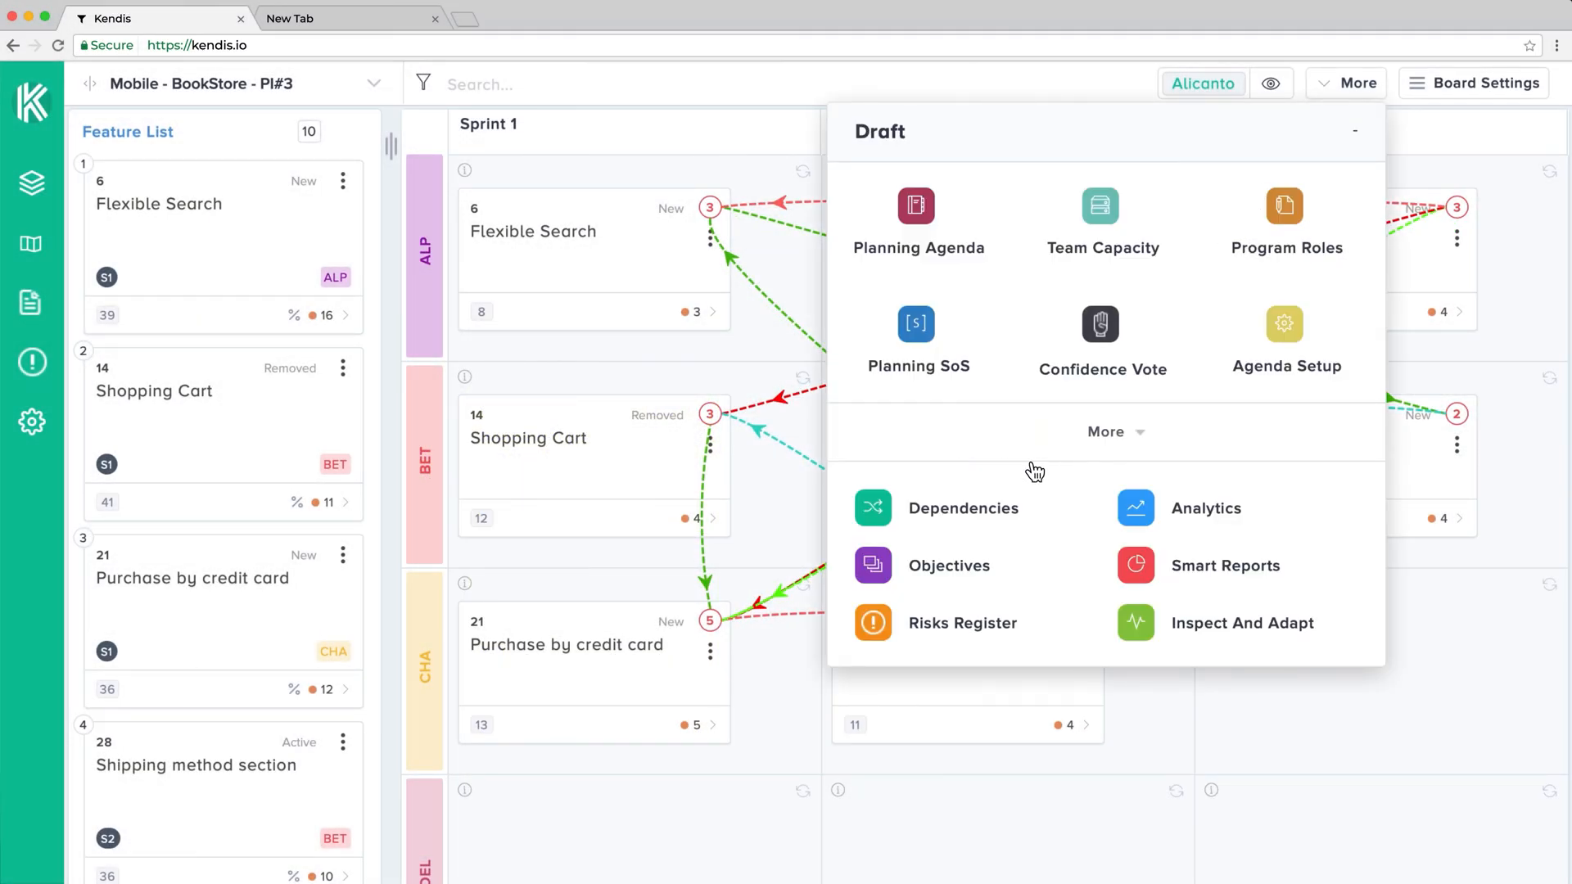
left_click(963, 508)
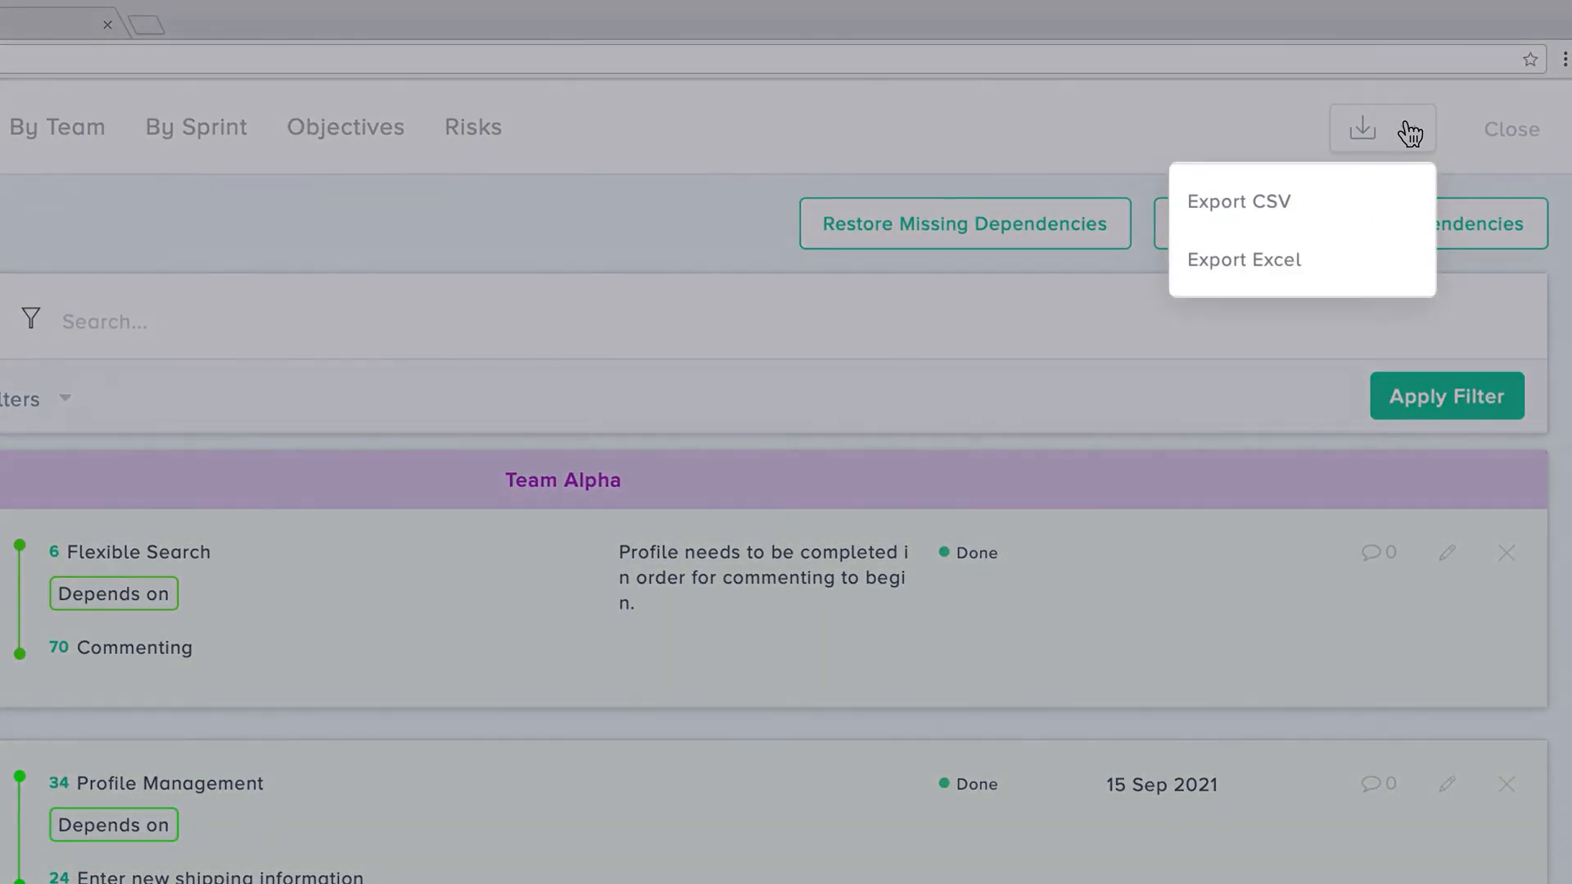